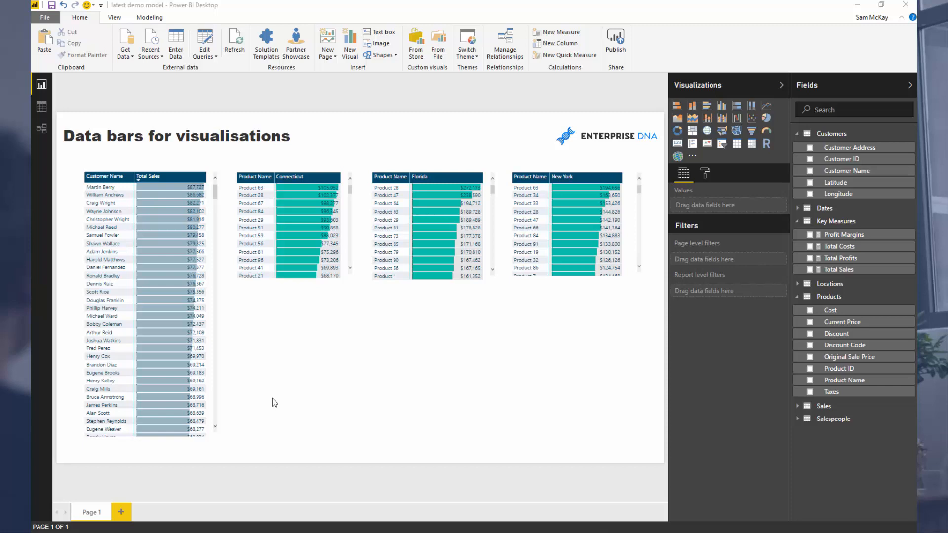
mouse_move(251, 382)
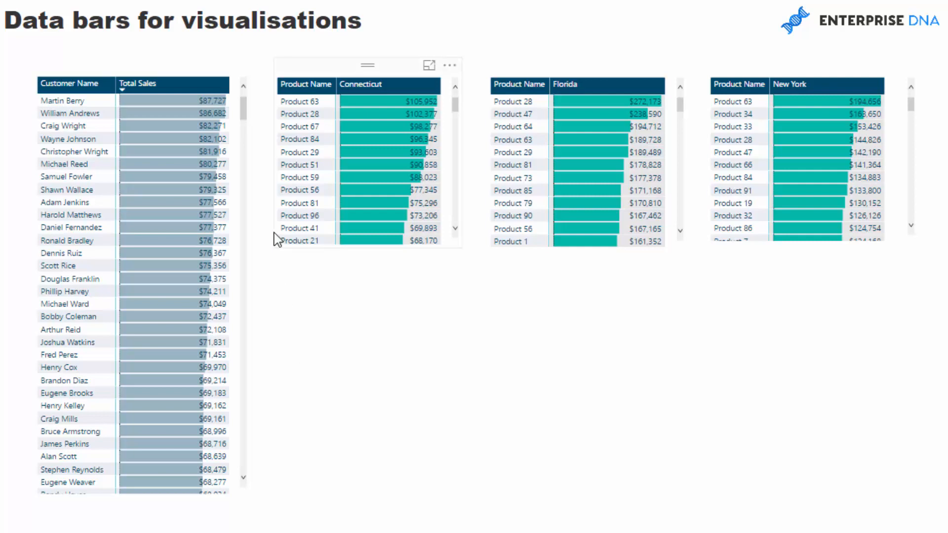
mouse_move(407, 107)
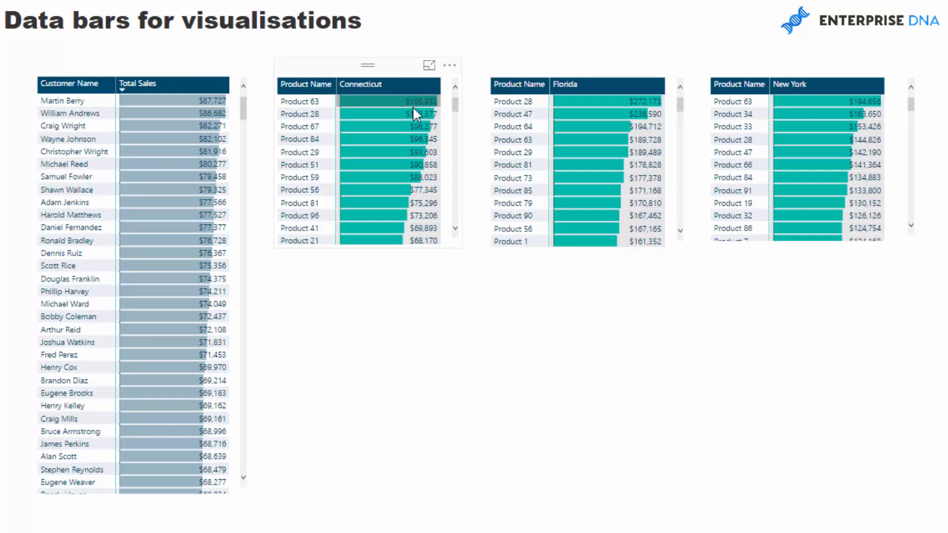
- Change the copied tables' State Code filters to New Jersey, North Carolina and Virginia
scroll("down", 3)
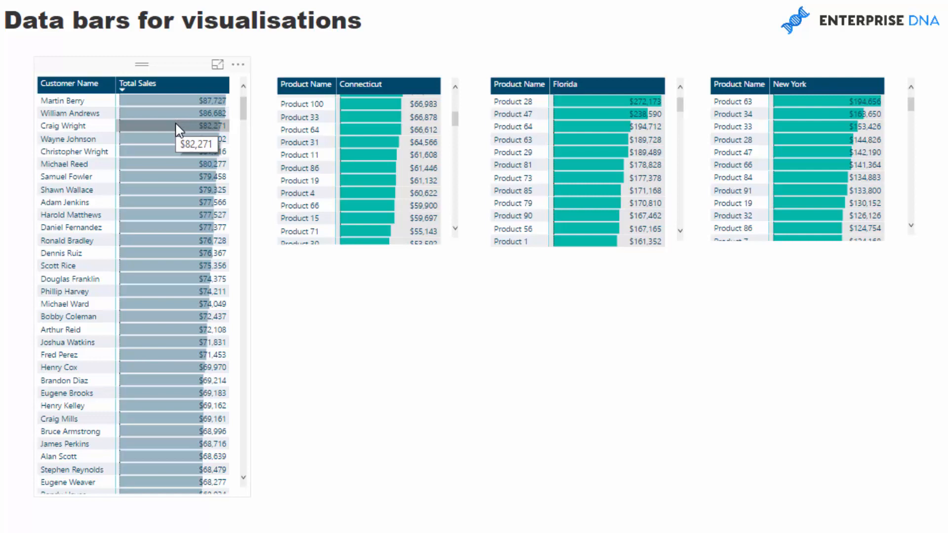
mouse_move(170, 153)
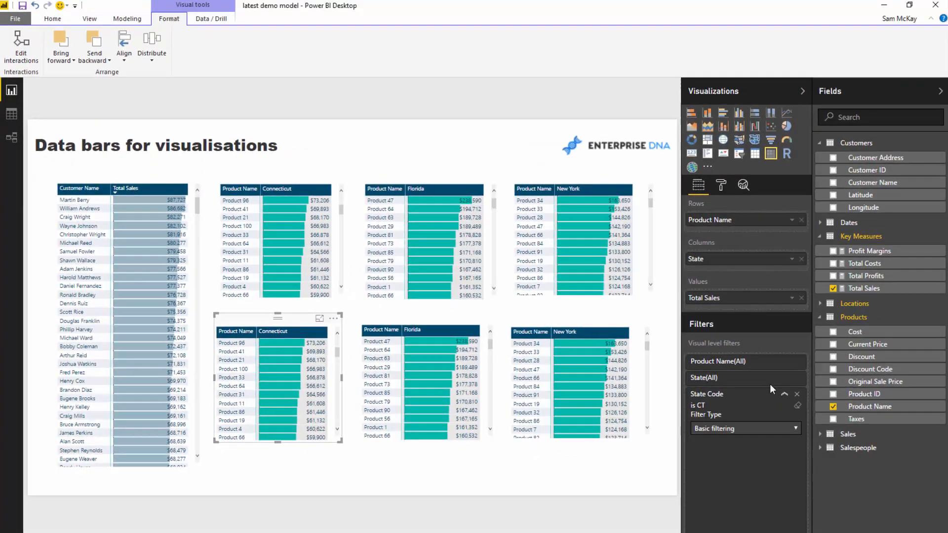
left_click(727, 368)
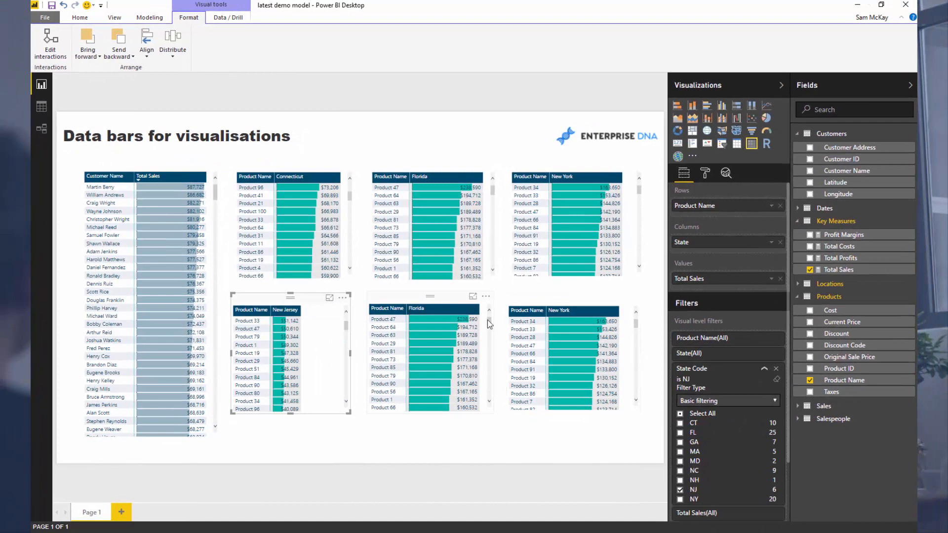
left_click(680, 433)
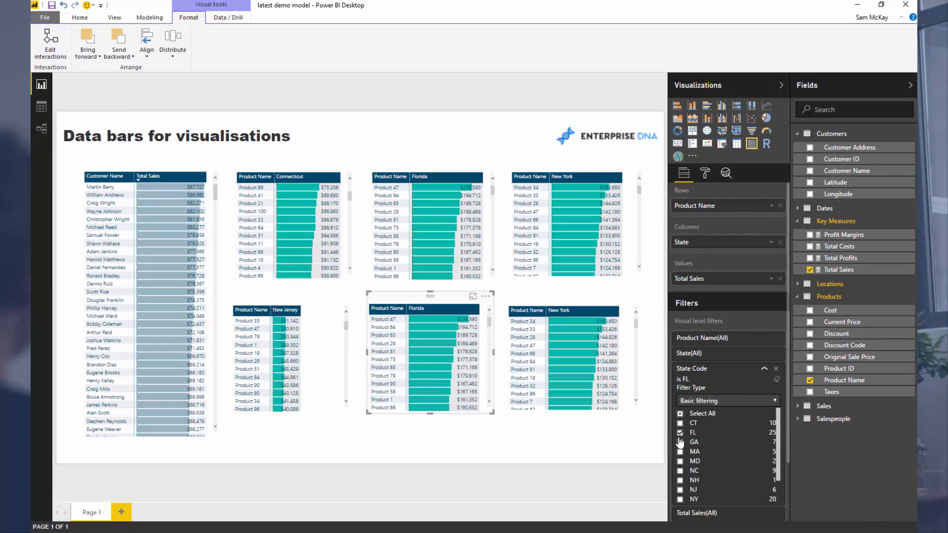
left_click(680, 470)
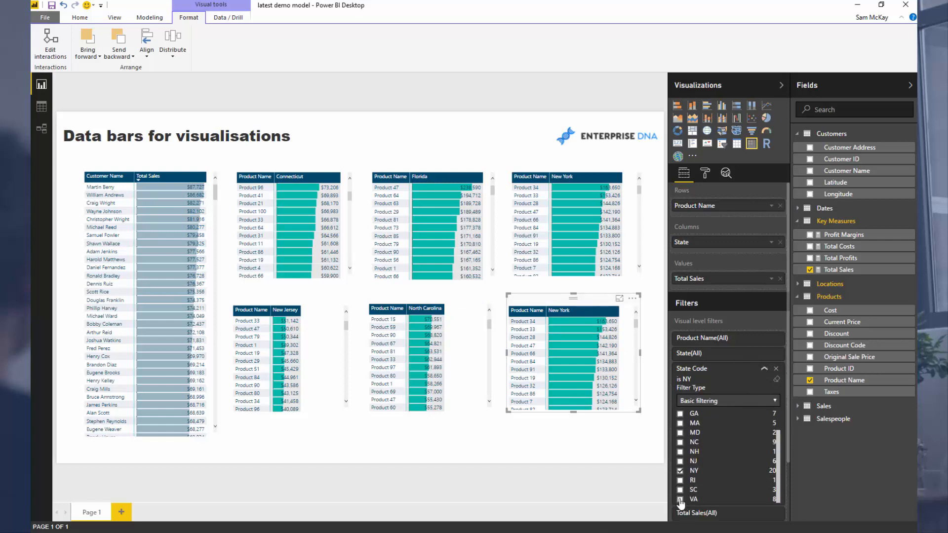
left_click(681, 499)
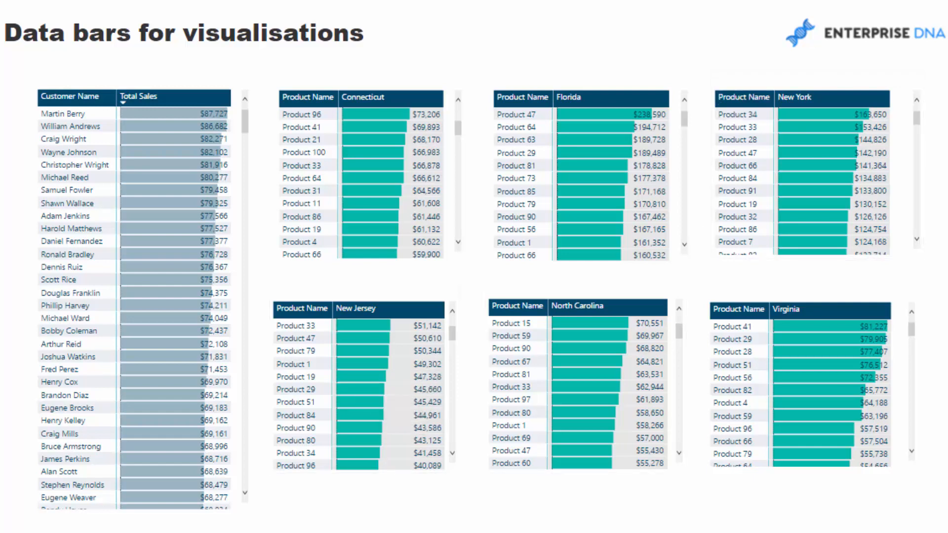
mouse_move(536, 142)
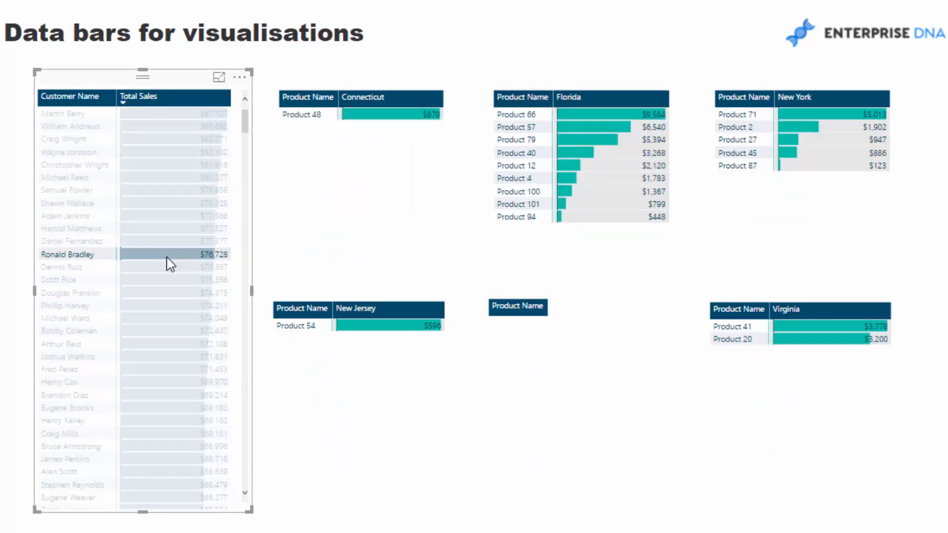
- Select a customer in the Customer Name table to cross-filter the state tables
left_click(61, 267)
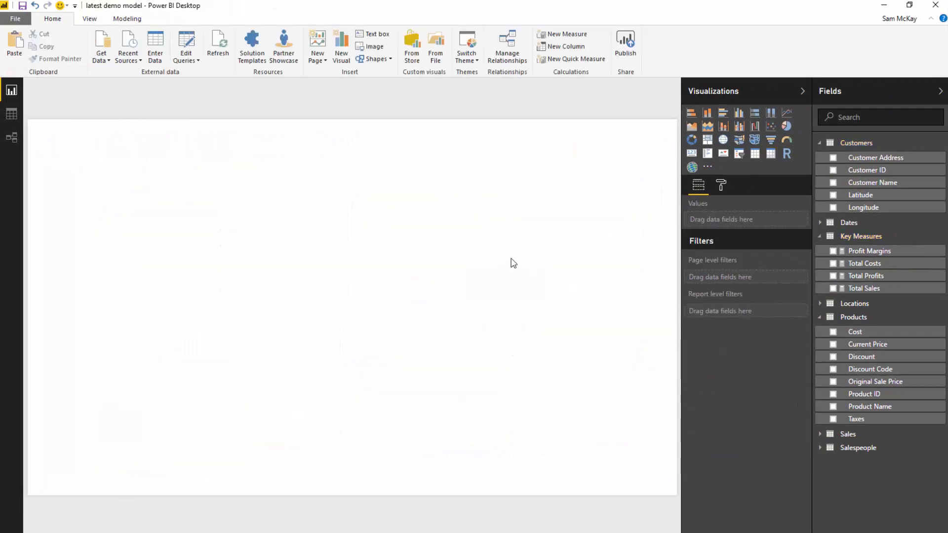
- Drop Total Sales onto the blank page and delete the Product ID Hierarchy
left_click_drag(864, 288, 438, 247)
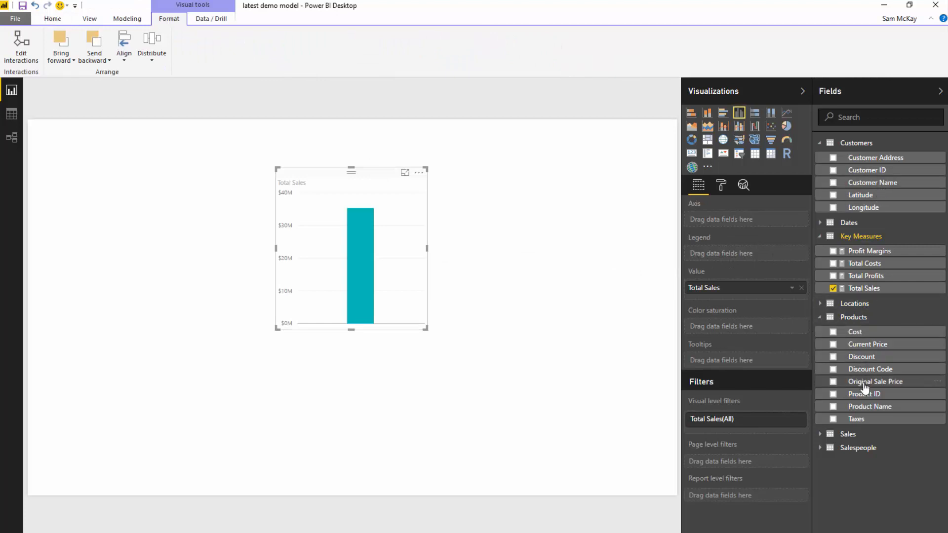
left_click(864, 406)
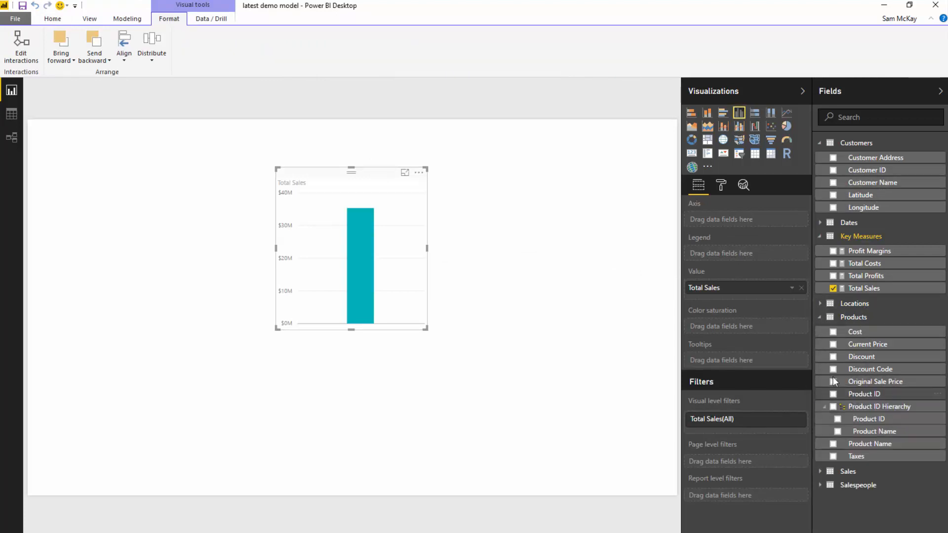
left_click(879, 406)
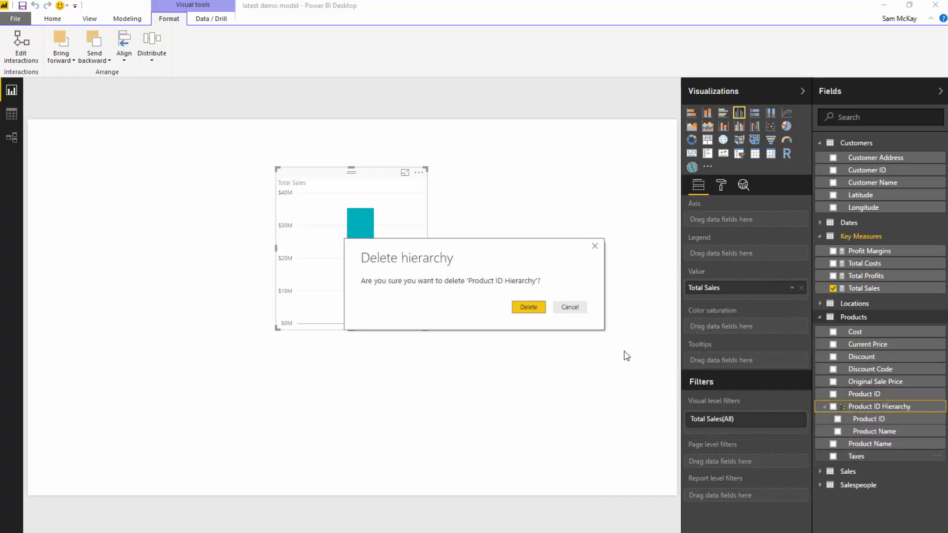
left_click(528, 307)
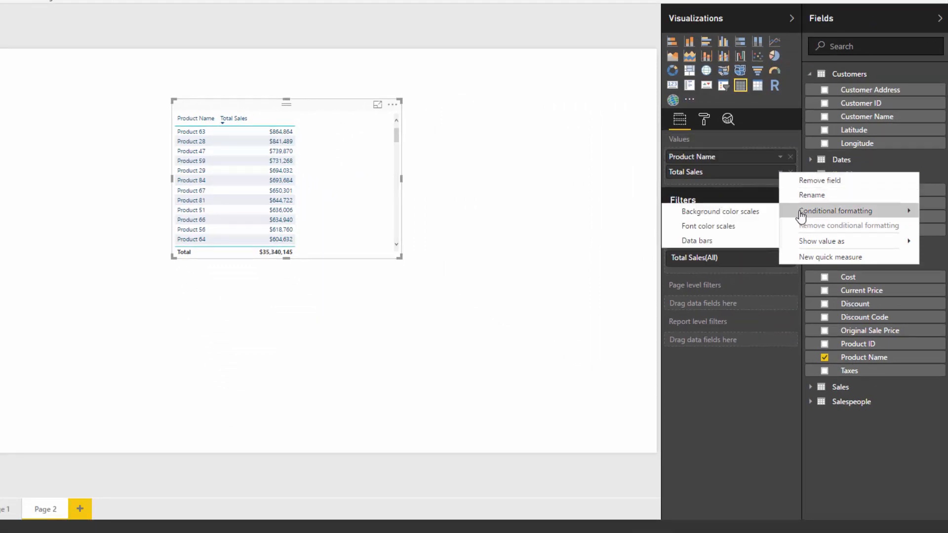
- Apply Total Sales data bars: light-blue positive, pale negative, chosen axis colour
left_click(697, 241)
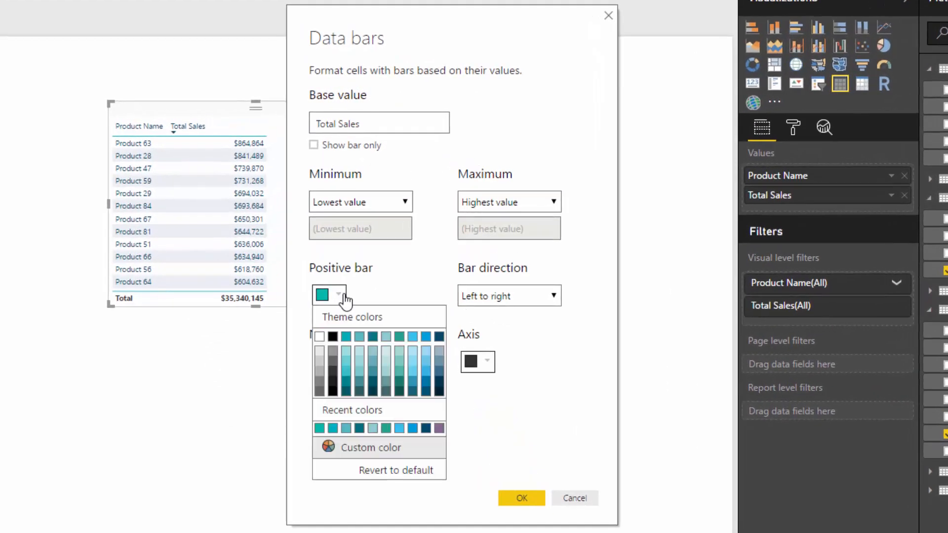
mouse_move(423, 311)
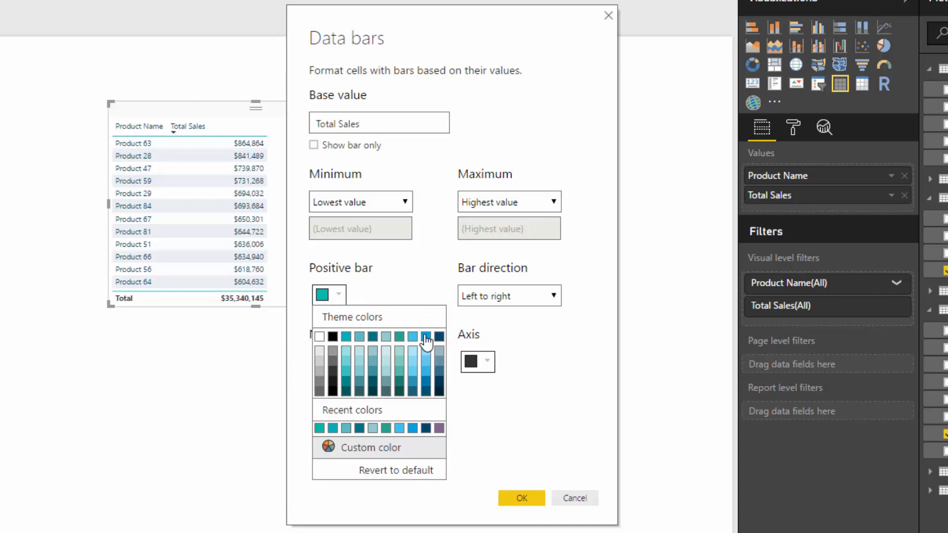
left_click(425, 336)
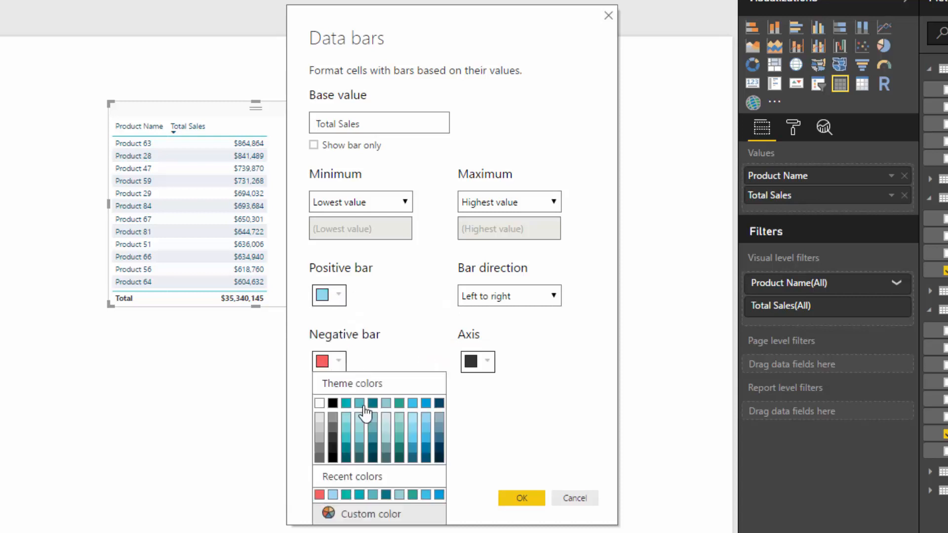
left_click(358, 412)
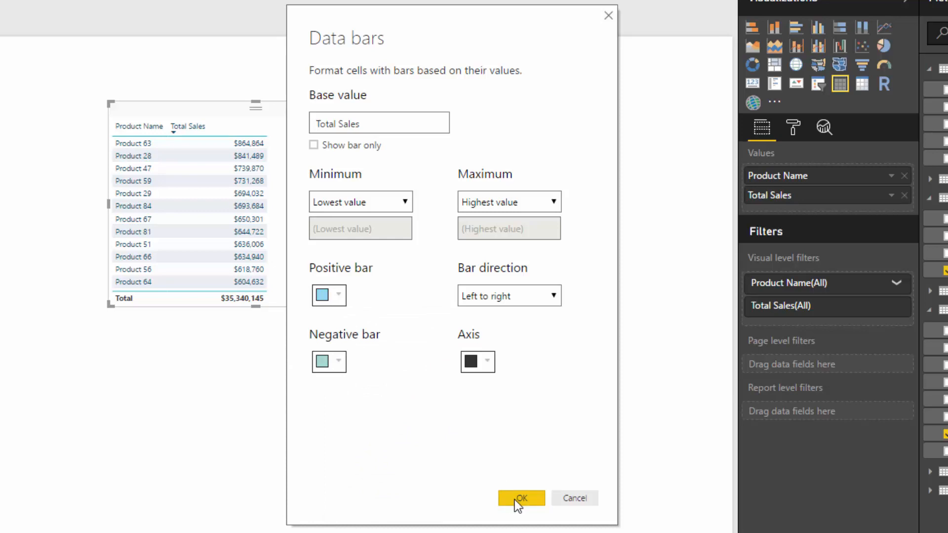
left_click(487, 362)
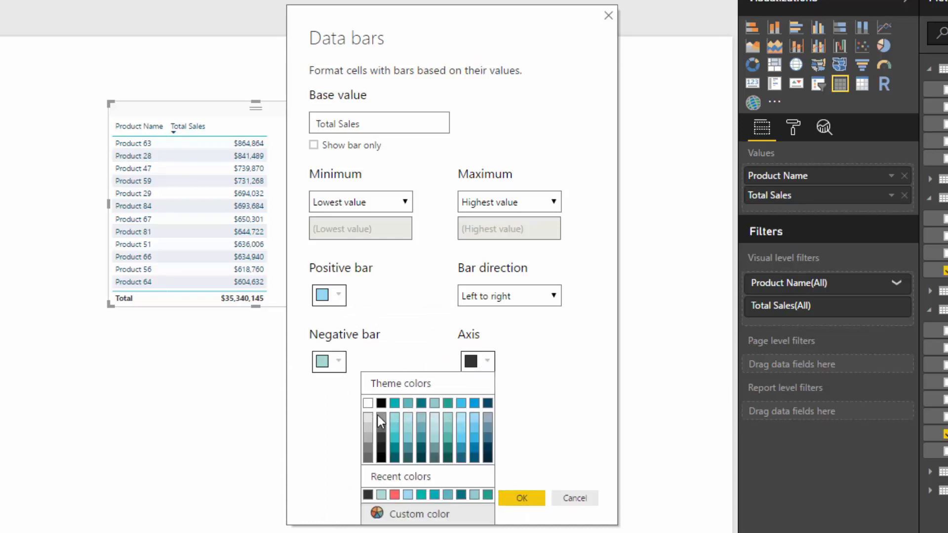
left_click(521, 497)
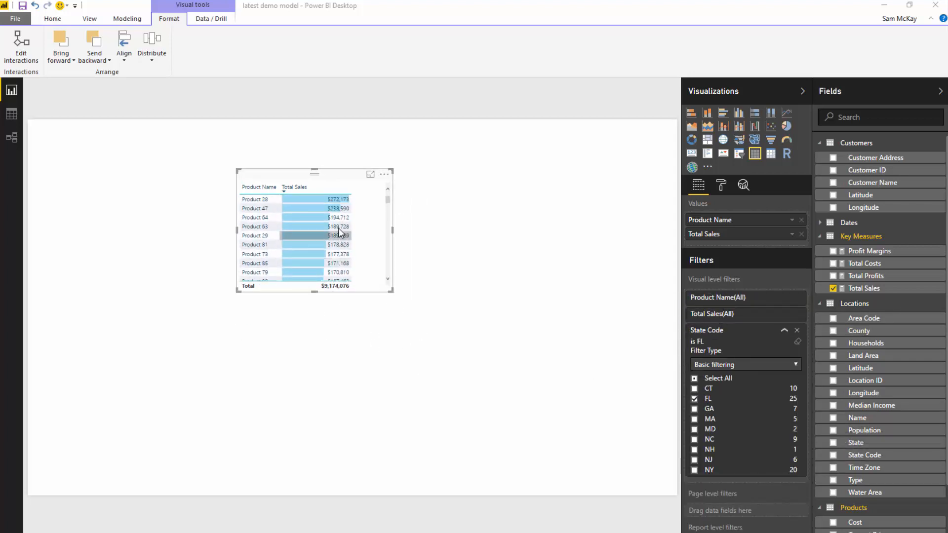
- Switch to the Format pane for the Florida product table
left_click(720, 185)
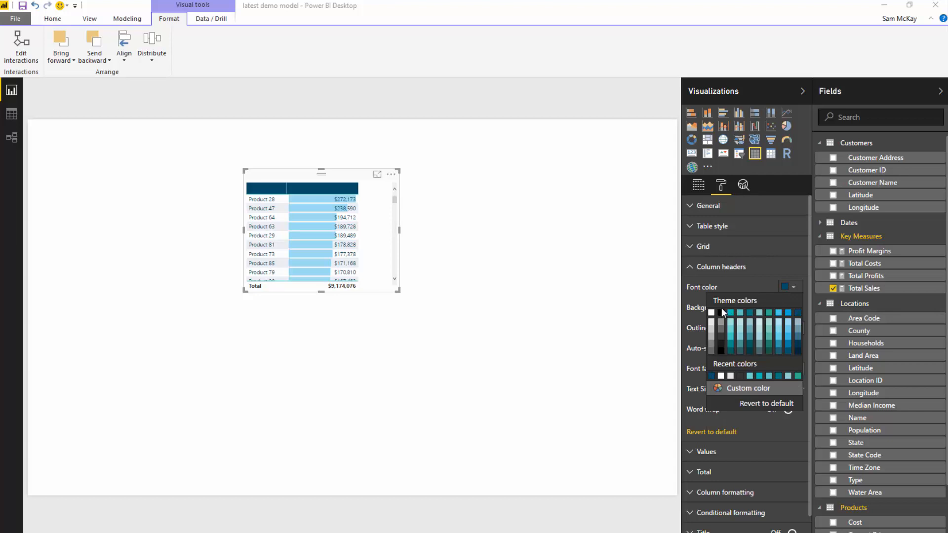
- Set column header font to white and alternate row background to white
left_click(712, 312)
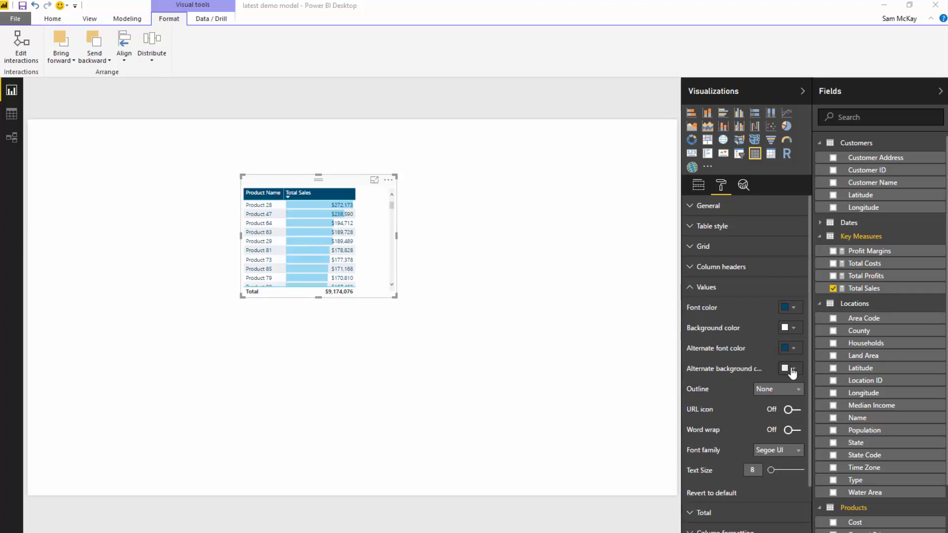
left_click(796, 368)
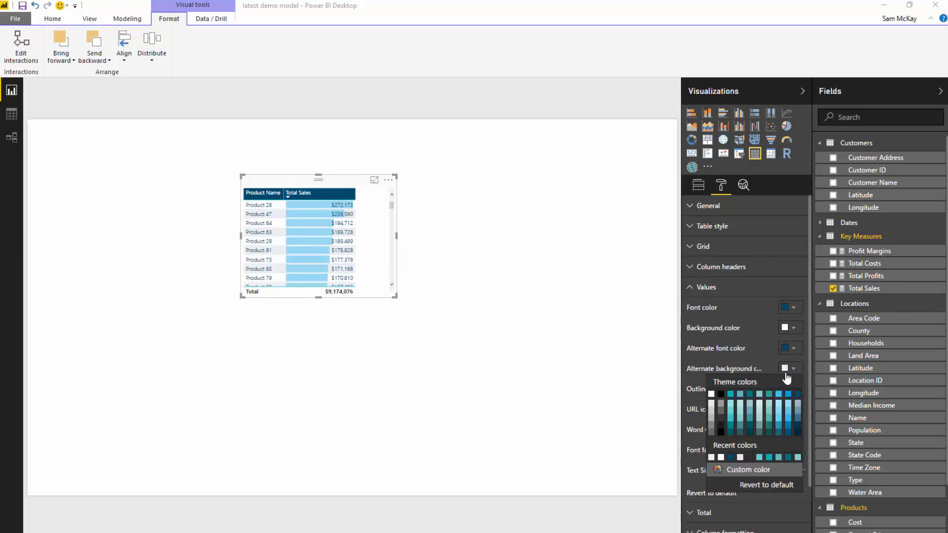
left_click(798, 328)
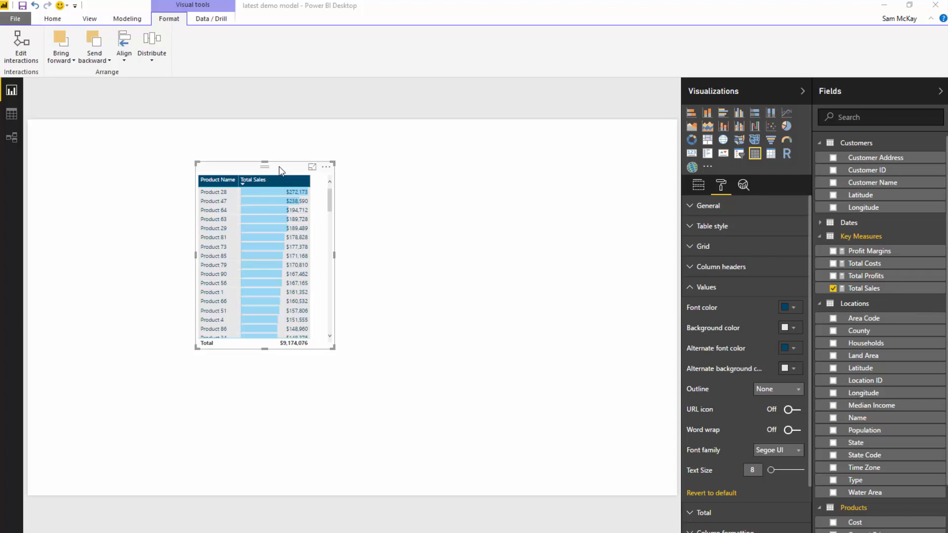
mouse_move(691, 113)
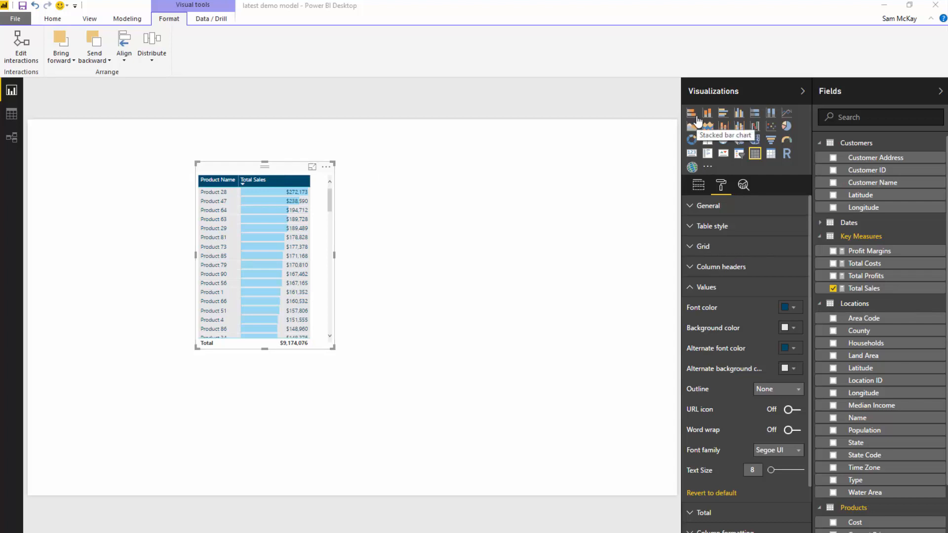
mouse_move(312, 182)
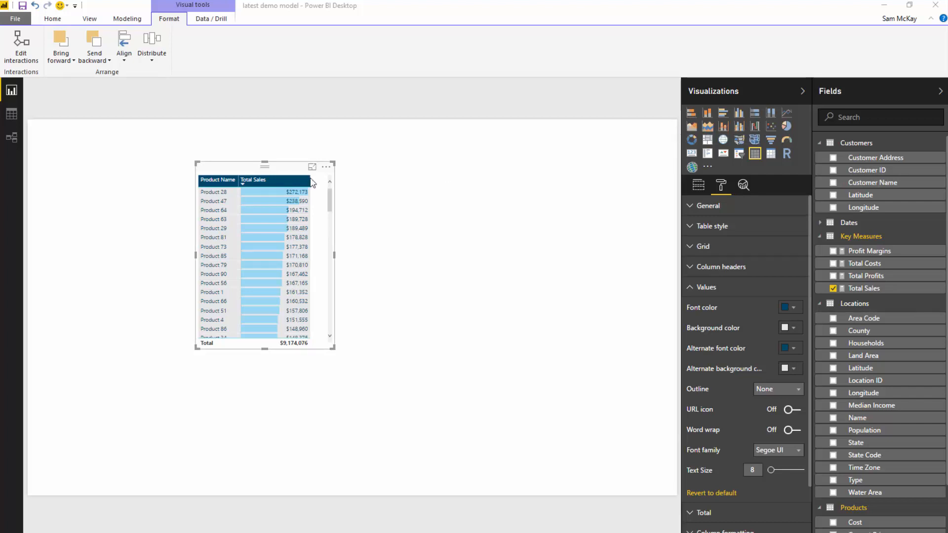
mouse_move(331, 347)
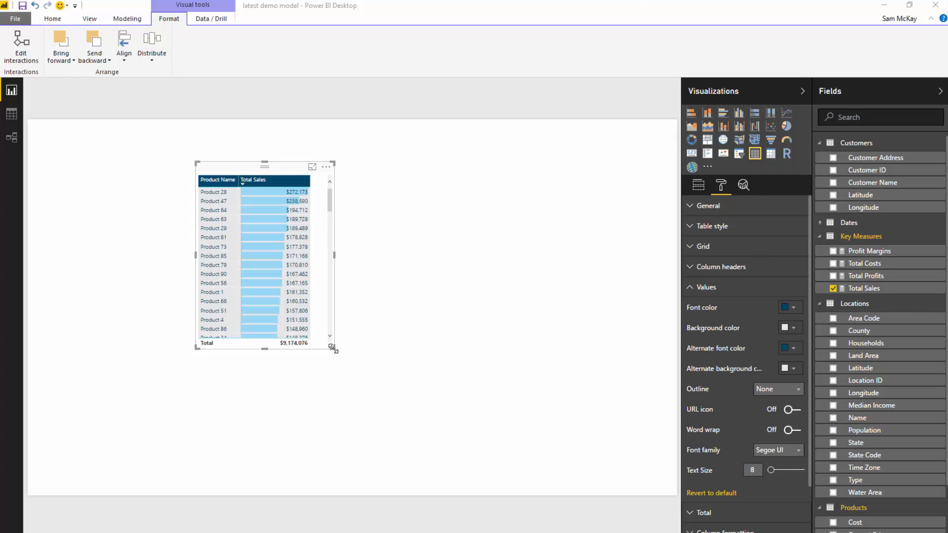
- Drag the Florida sales table's corner handle to shrink it
left_click_drag(331, 349, 326, 256)
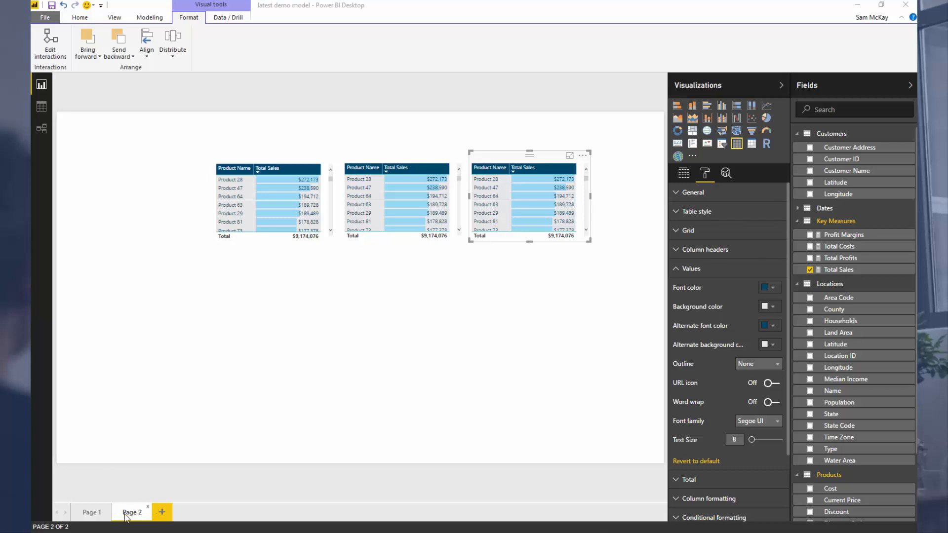
- Go back to Page 1 and filter the state tables to another customer
left_click(91, 511)
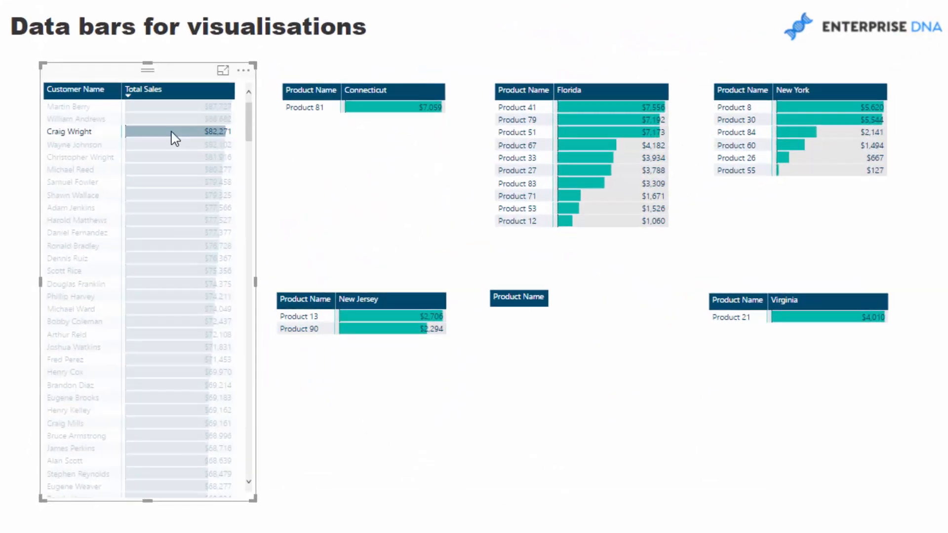
left_click(74, 144)
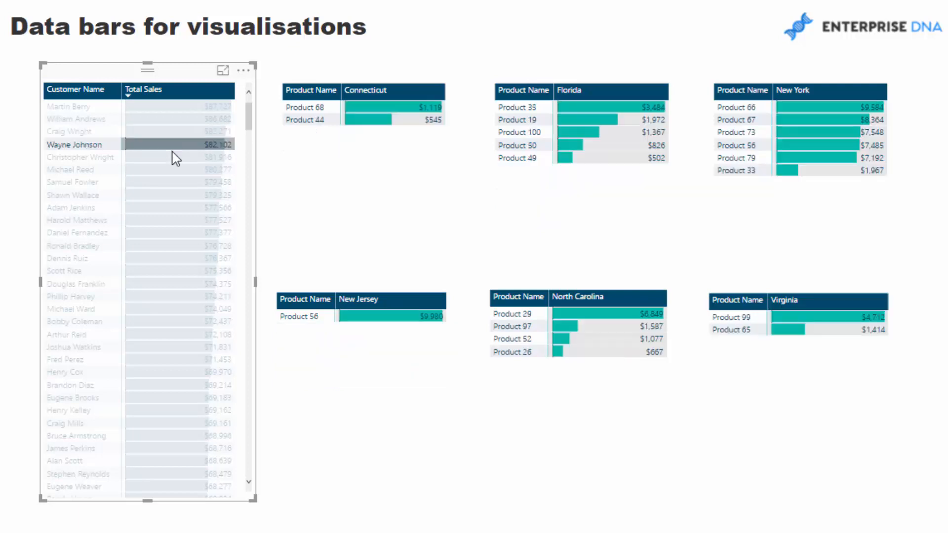